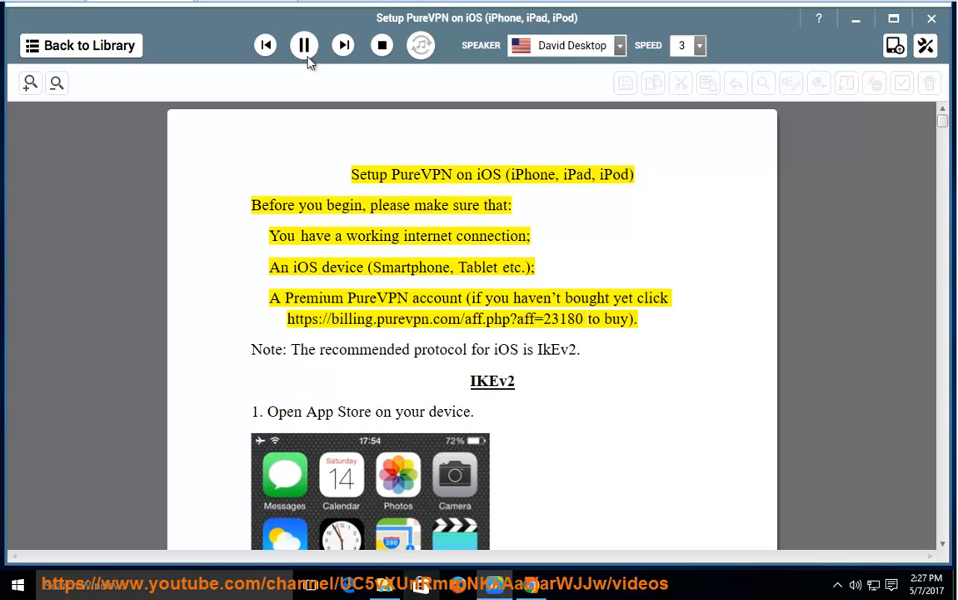
Step: Follow along as the title, prerequisites list and IKEv2 note are read aloud
double_click(533, 174)
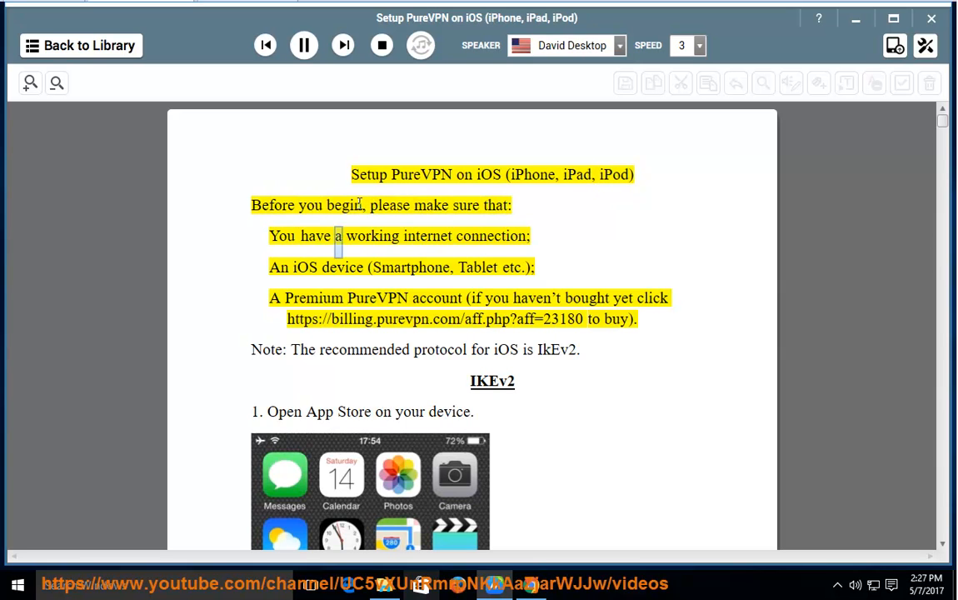
double_click(343, 268)
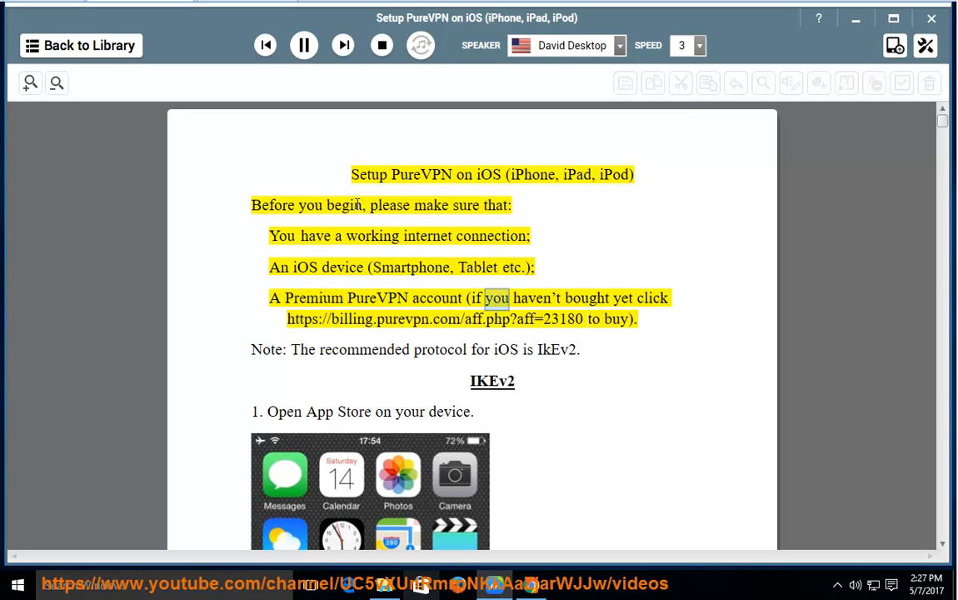
double_click(349, 319)
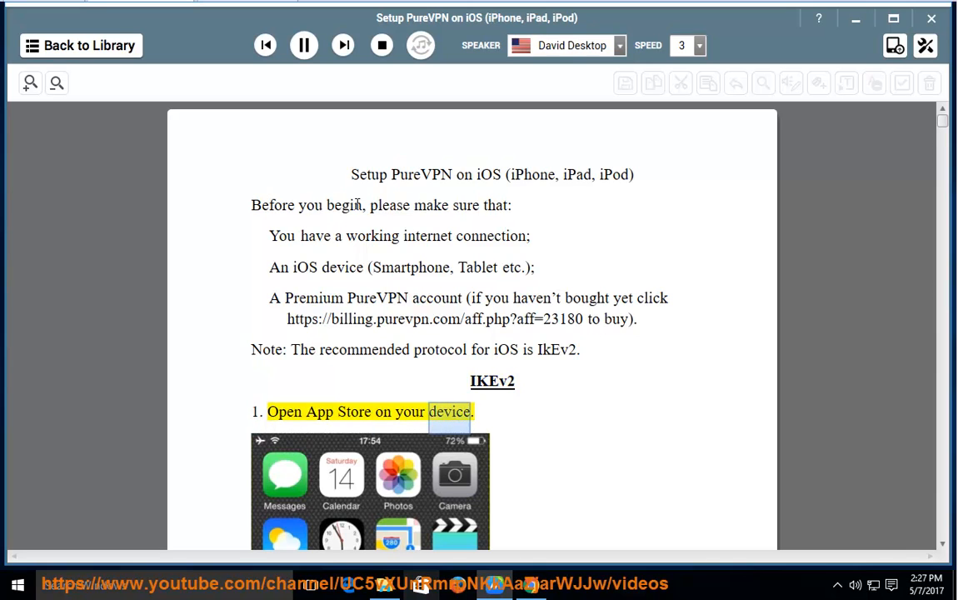
Step: Scroll with the highlighted reading through IKEv2 steps 1–8, from App Store to country selection
scroll(down, 3)
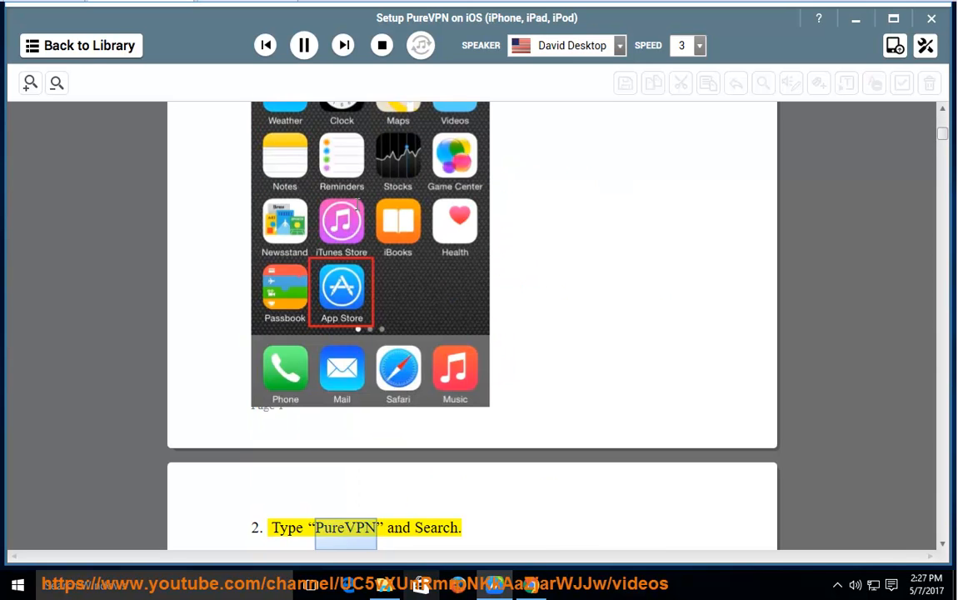
scroll(down, 3)
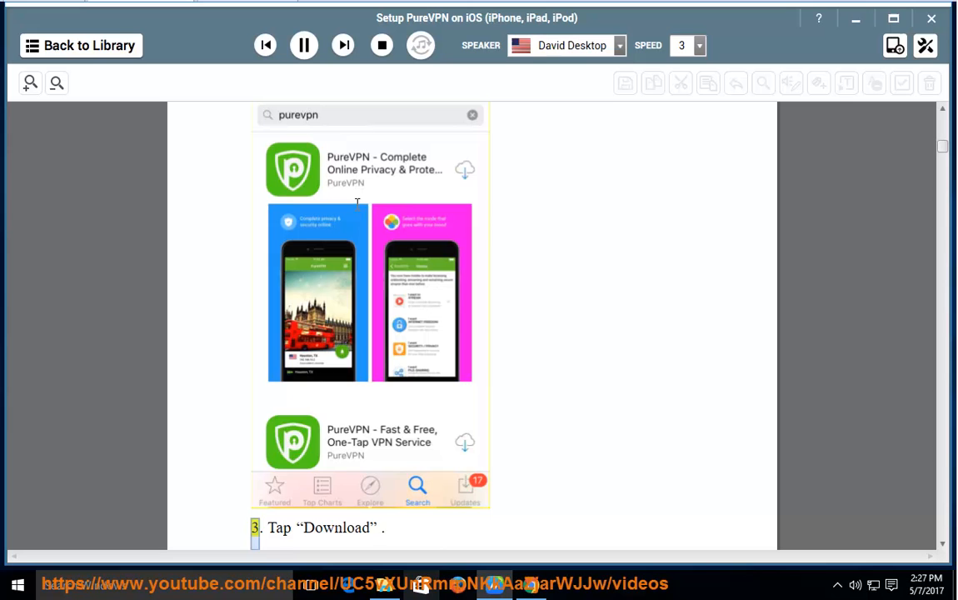
scroll(down, 3)
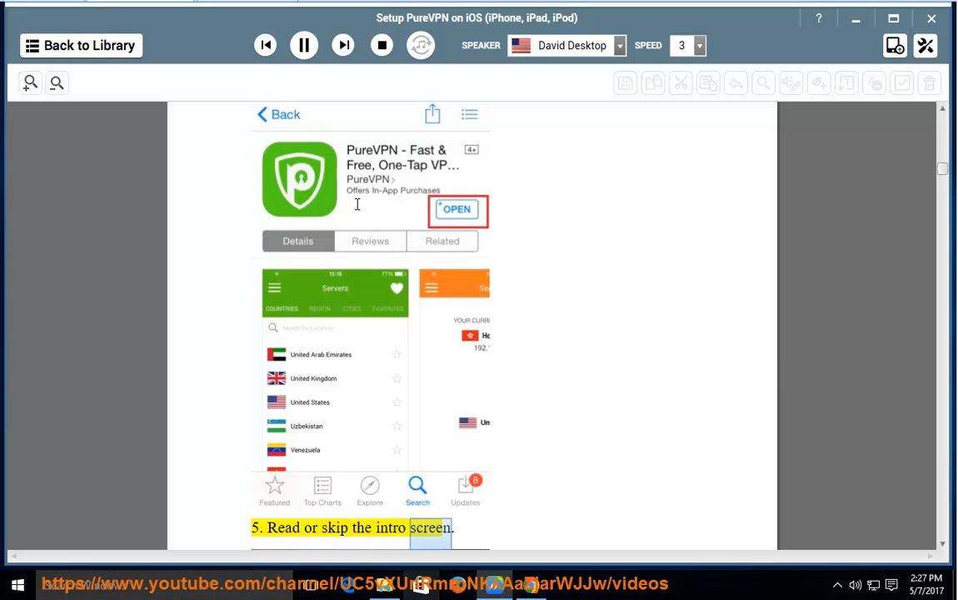
scroll(down, 3)
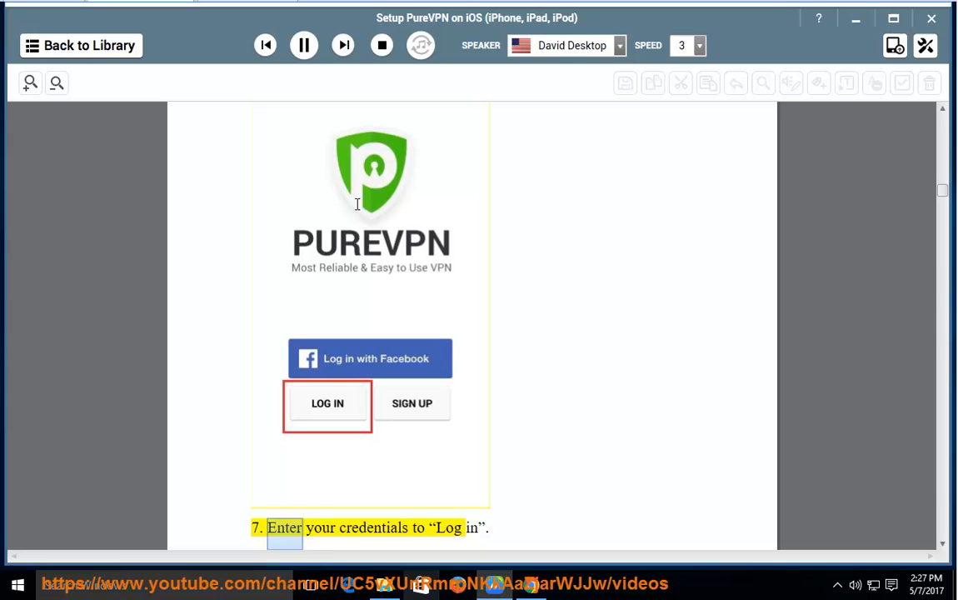
scroll(down, 3)
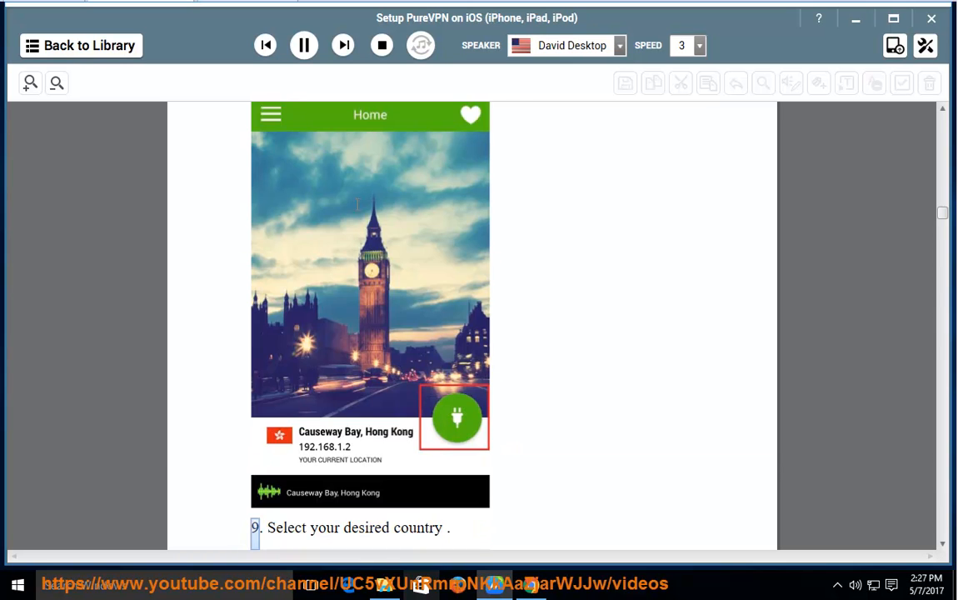
Step: Follow IKEv2 steps 10–16 on profile install and connecting, reaching the PPTP/L2TP heading
double_click(417, 528)
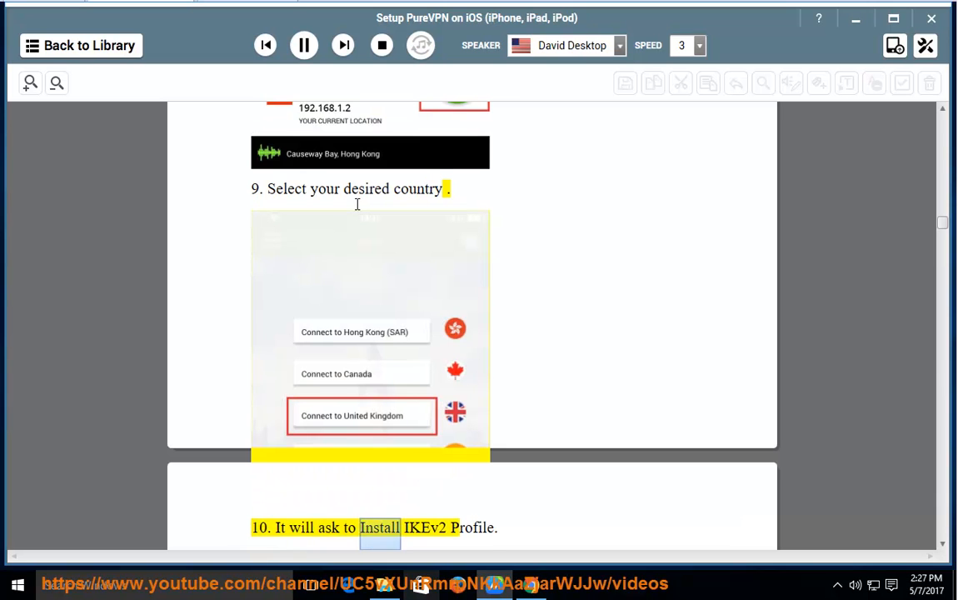
scroll(down, 3)
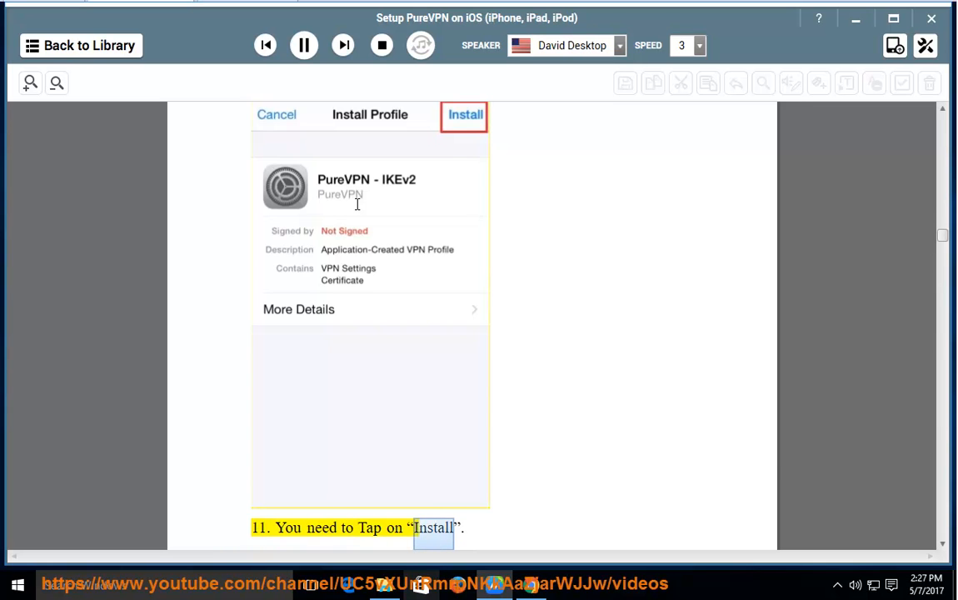
scroll(down, 3)
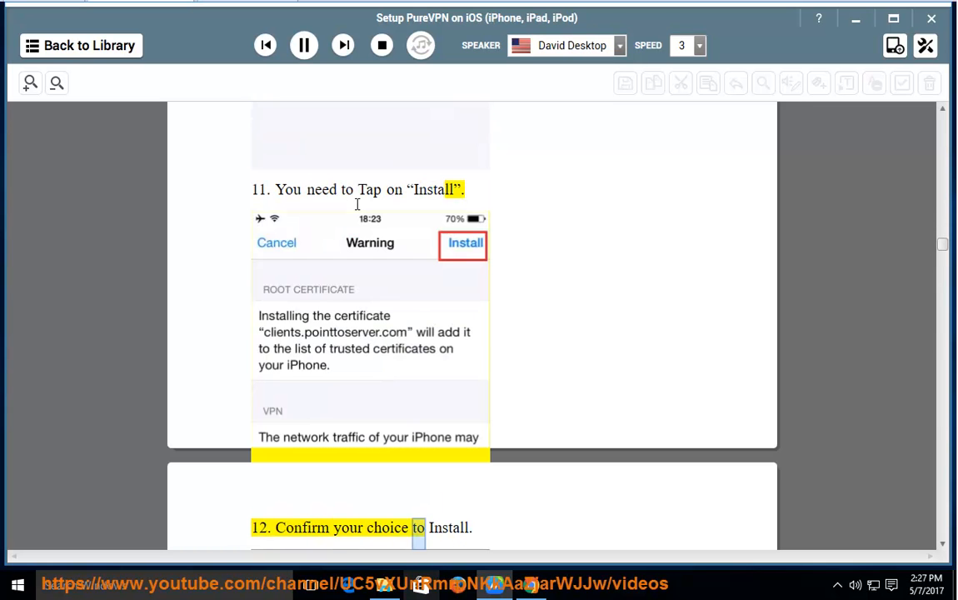
scroll(down, 3)
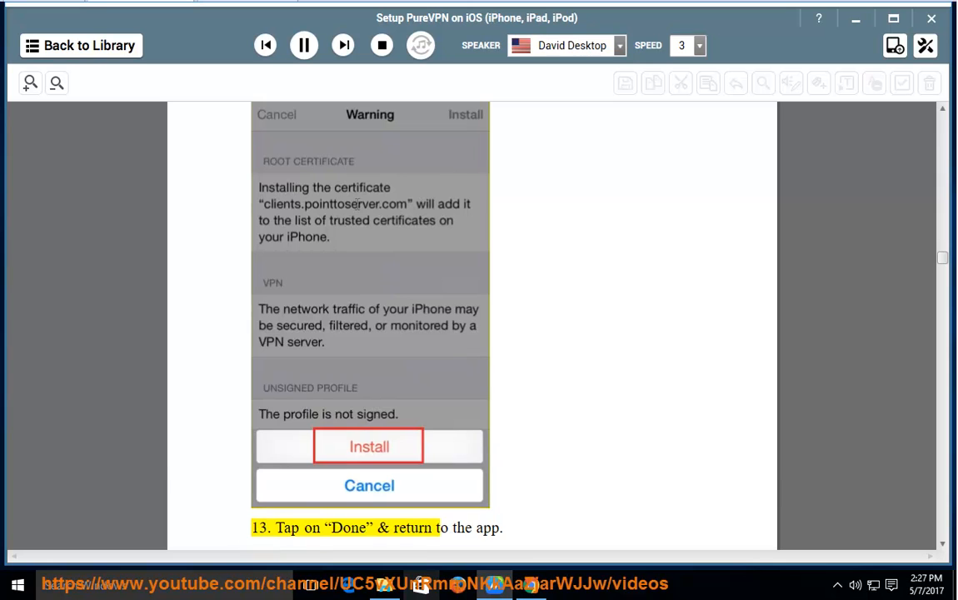
scroll(down, 3)
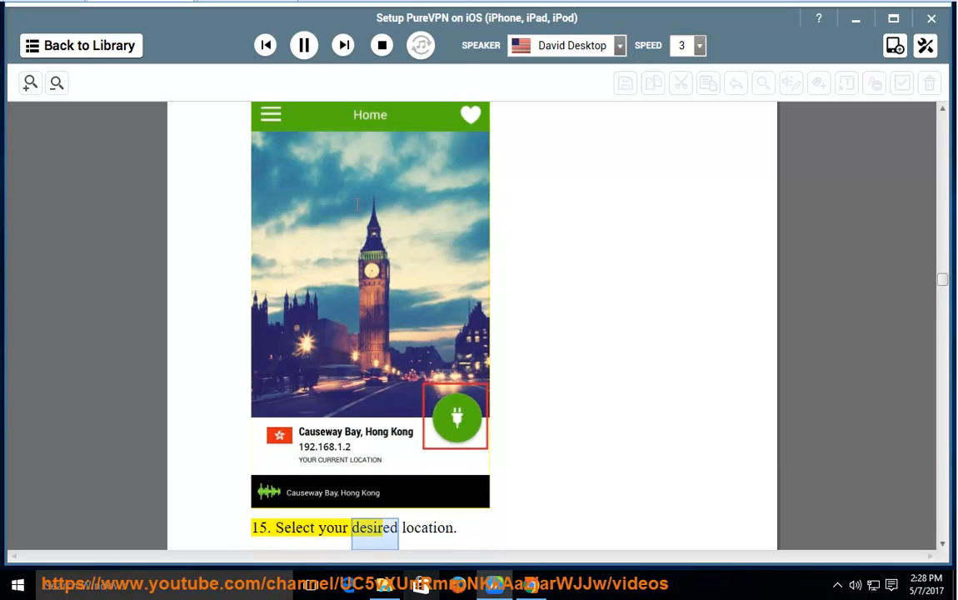
scroll(down, 3)
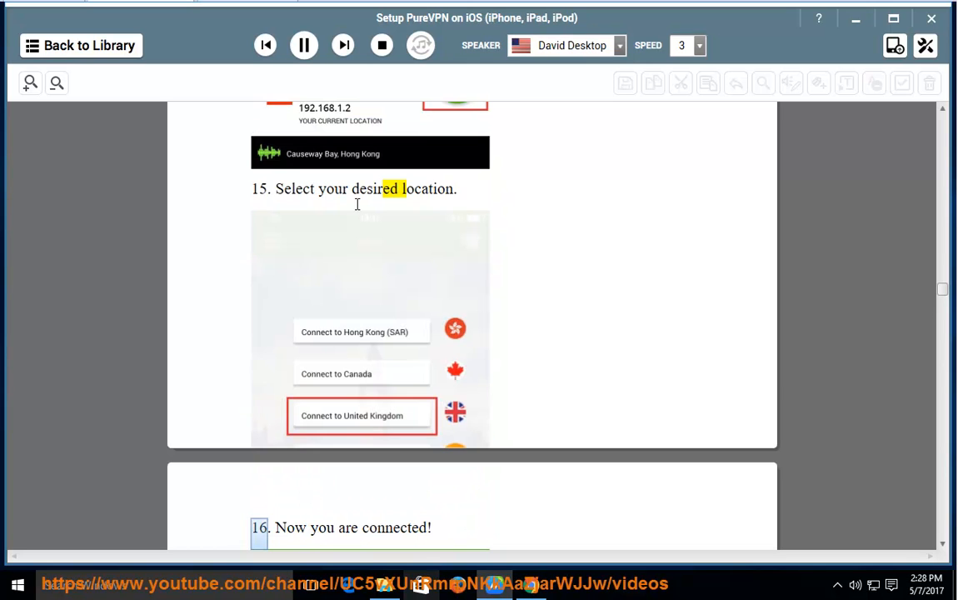
scroll(down, 3)
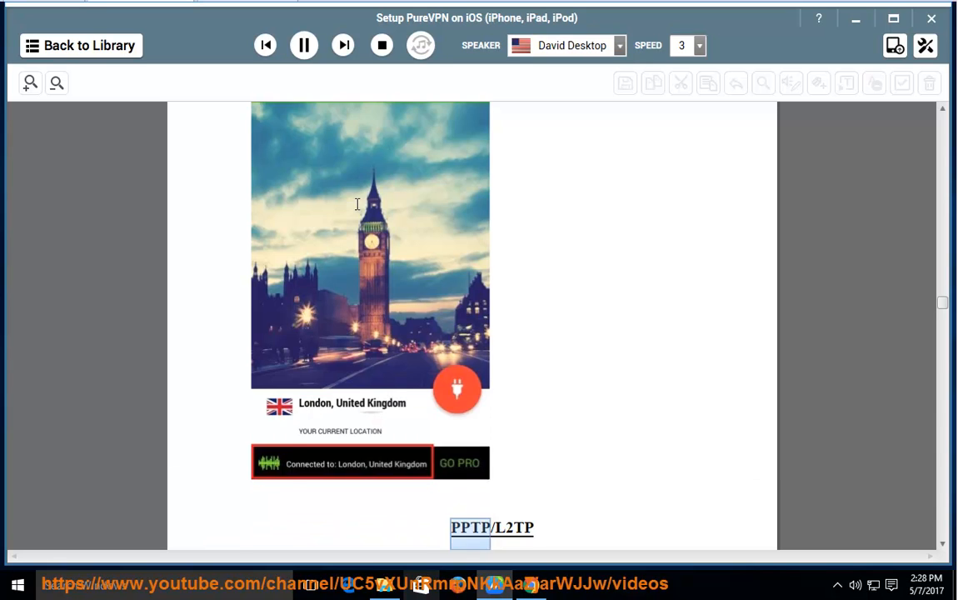
Step: Scroll through PPTP/L2TP steps 1–8 and the Connect Procedure screenshot, reaching step 9
scroll(down, 3)
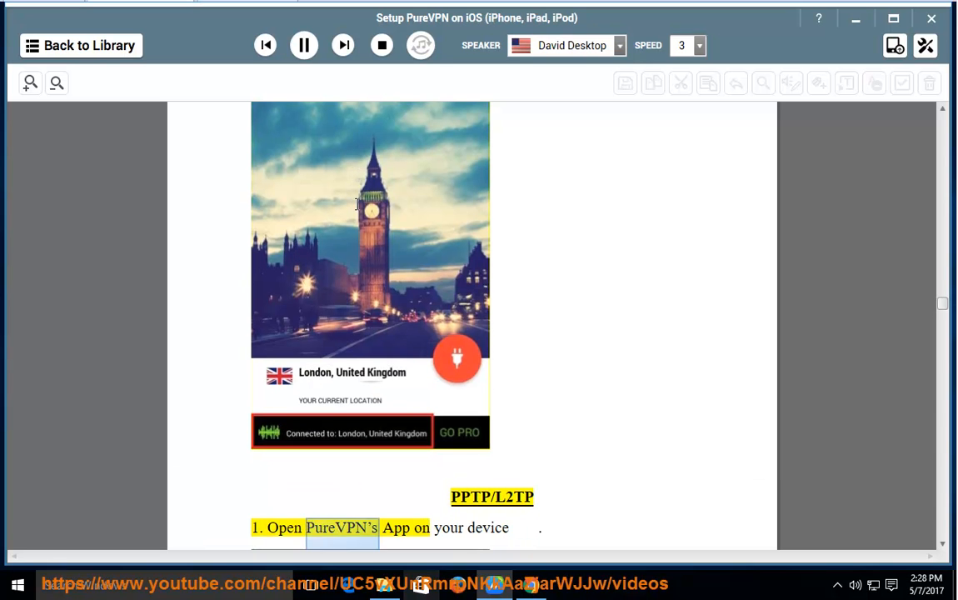
scroll(down, 3)
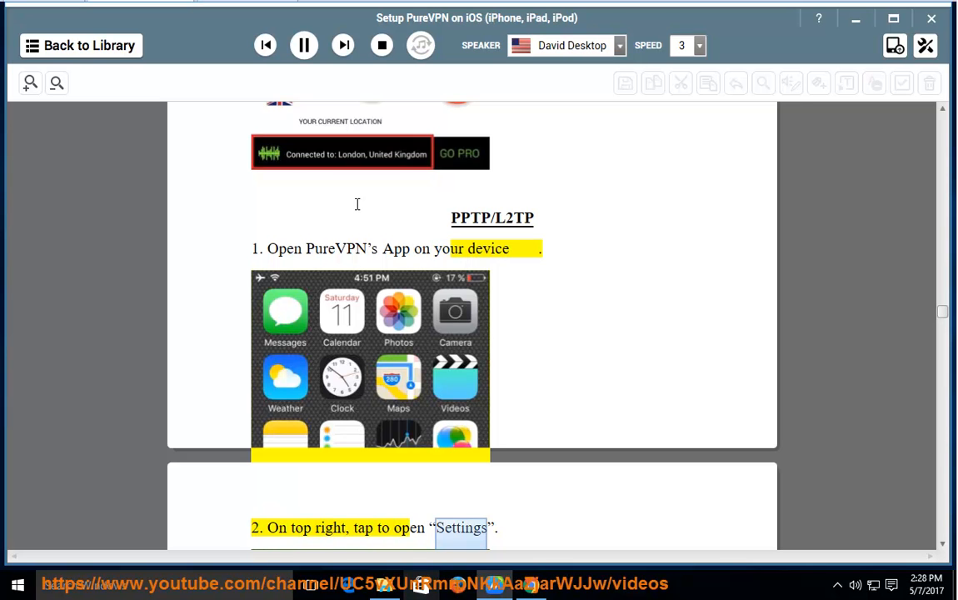
scroll(down, 3)
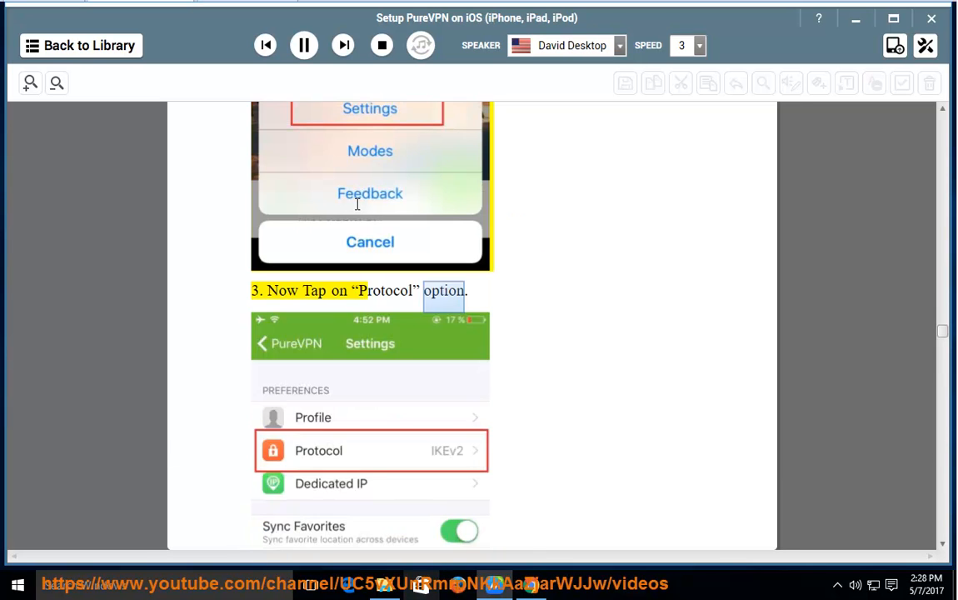
scroll(down, 3)
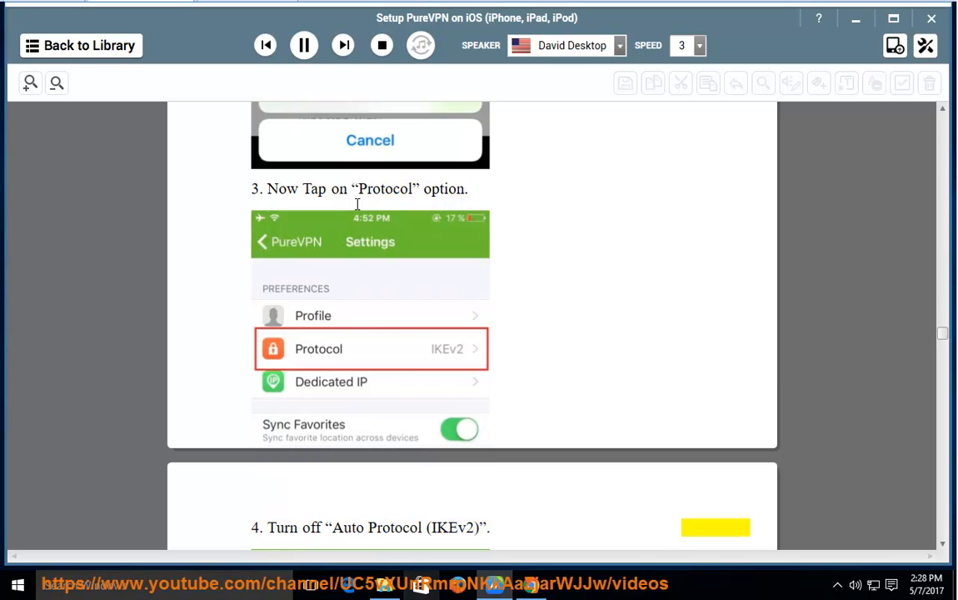
scroll(down, 3)
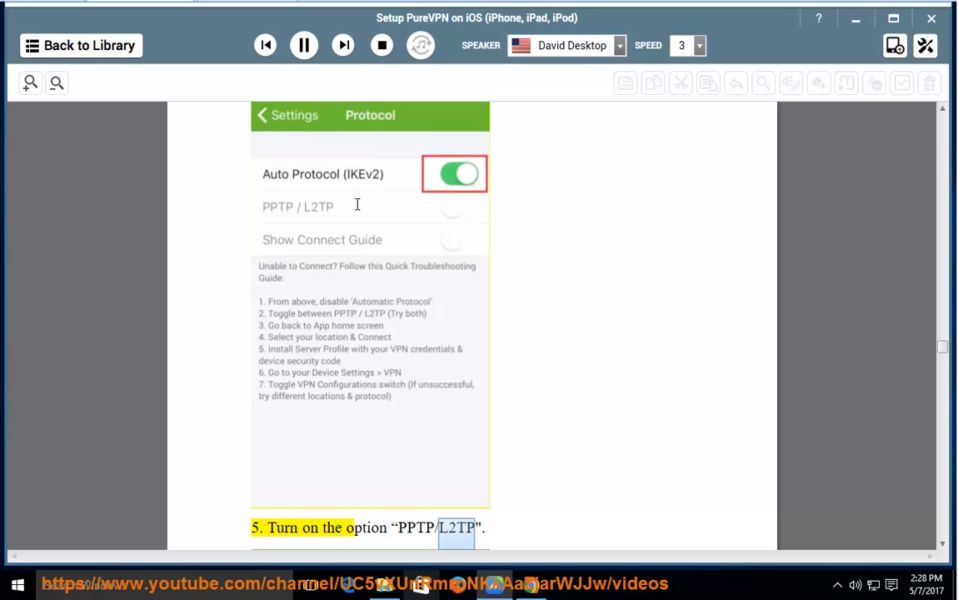
scroll(down, 3)
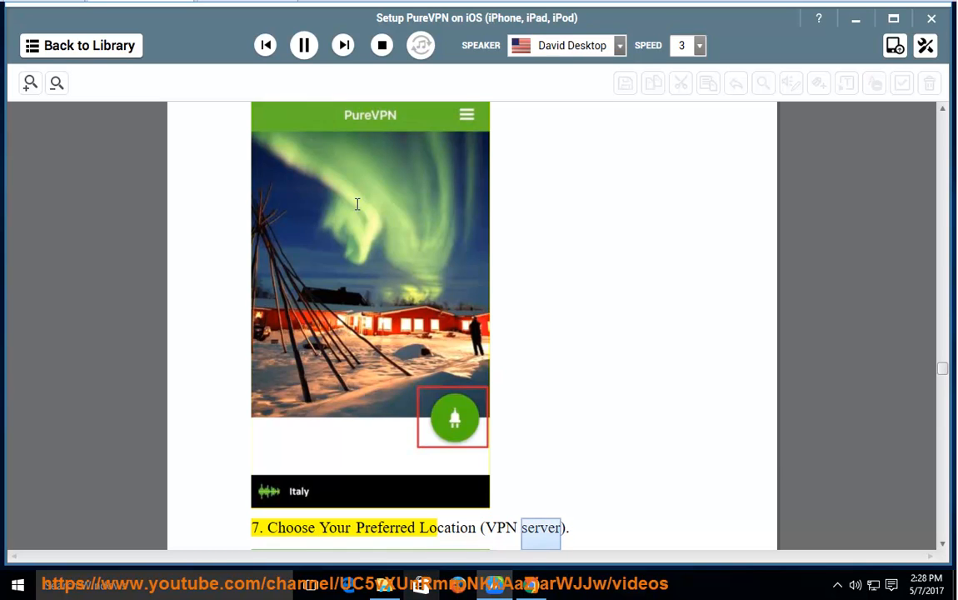
scroll(down, 3)
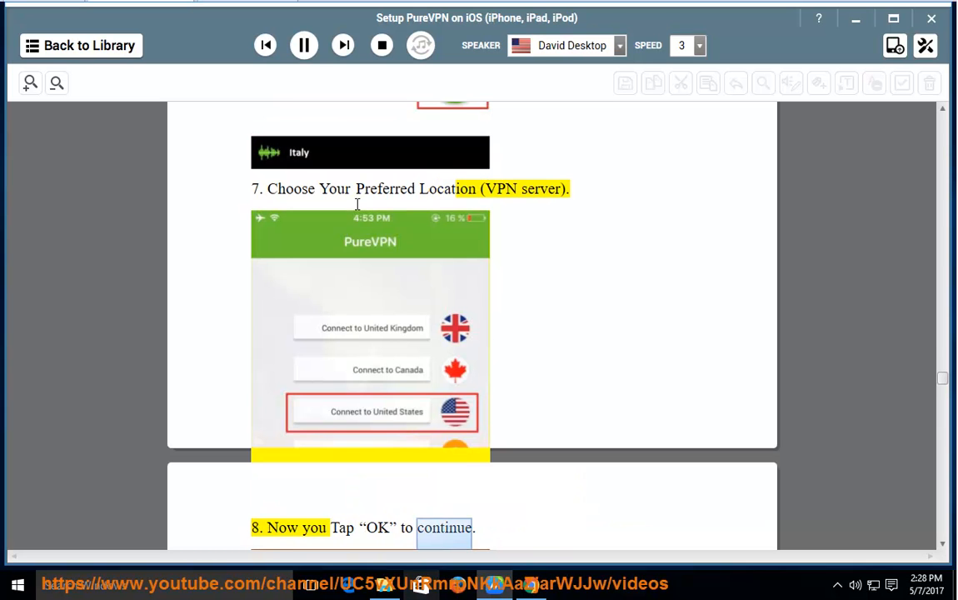
scroll(down, 3)
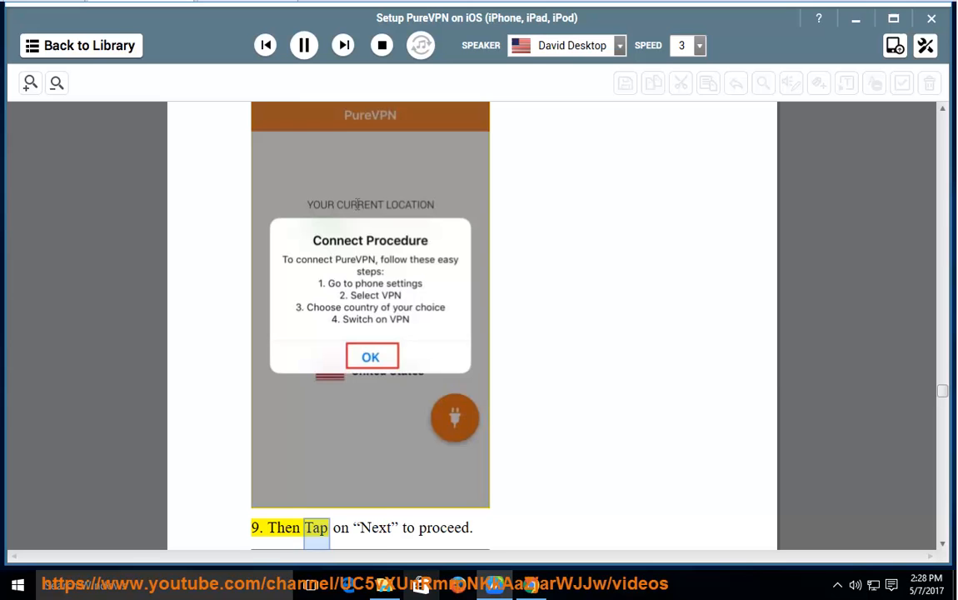
Step: Scroll through PPTP/L2TP steps 10–16 on profile install, username and password
scroll(down, 3)
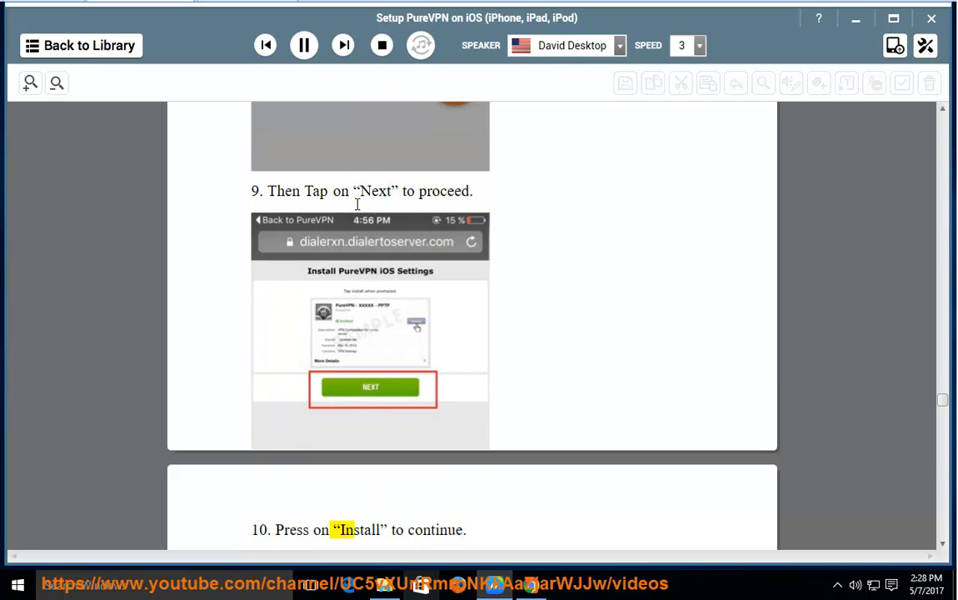
scroll(down, 3)
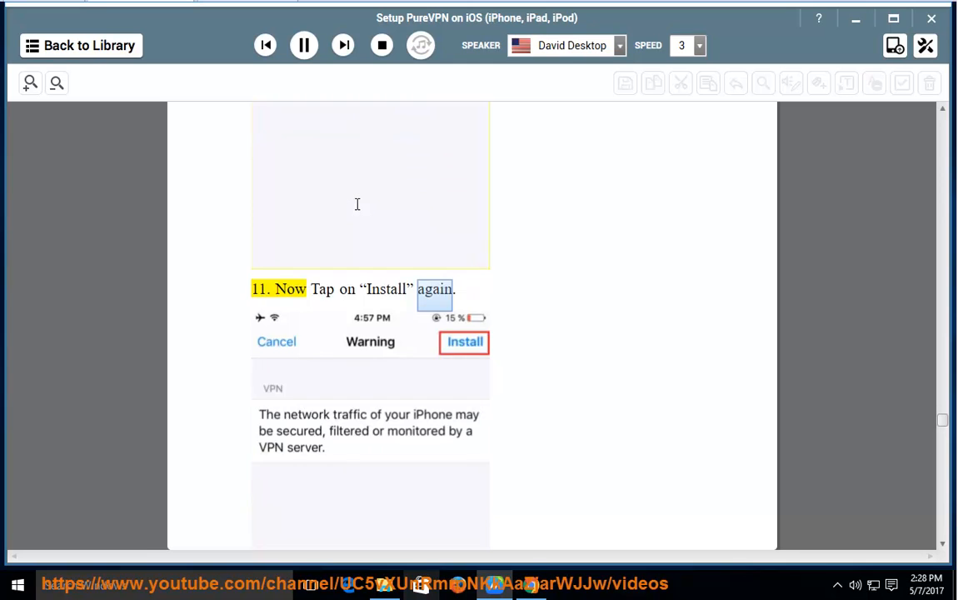
scroll(down, 3)
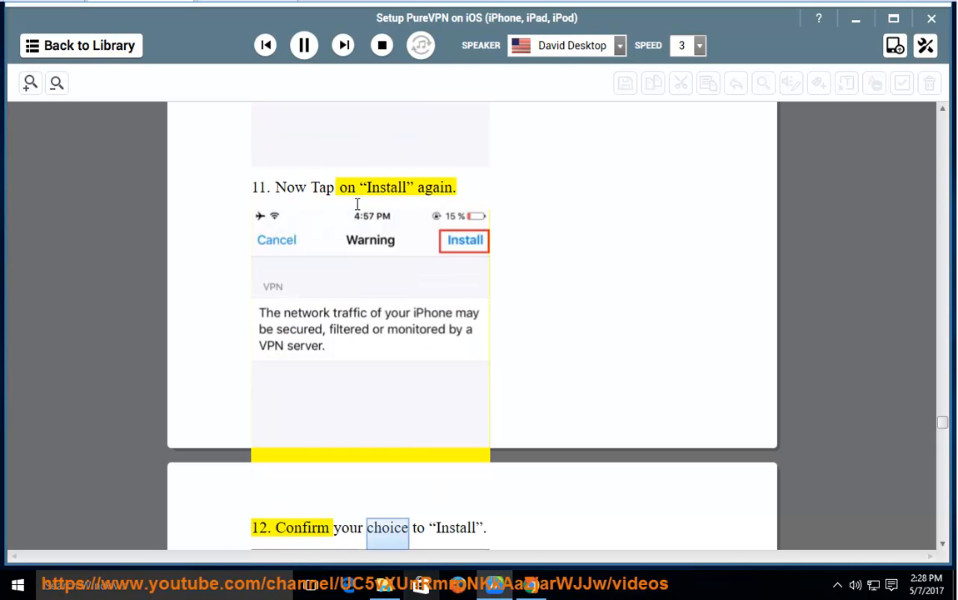
scroll(down, 3)
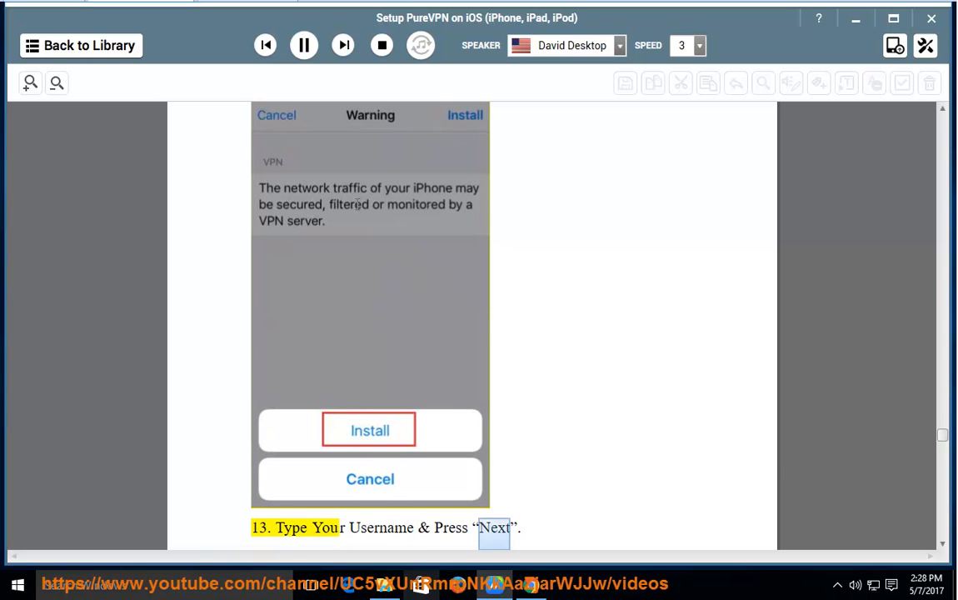
scroll(down, 3)
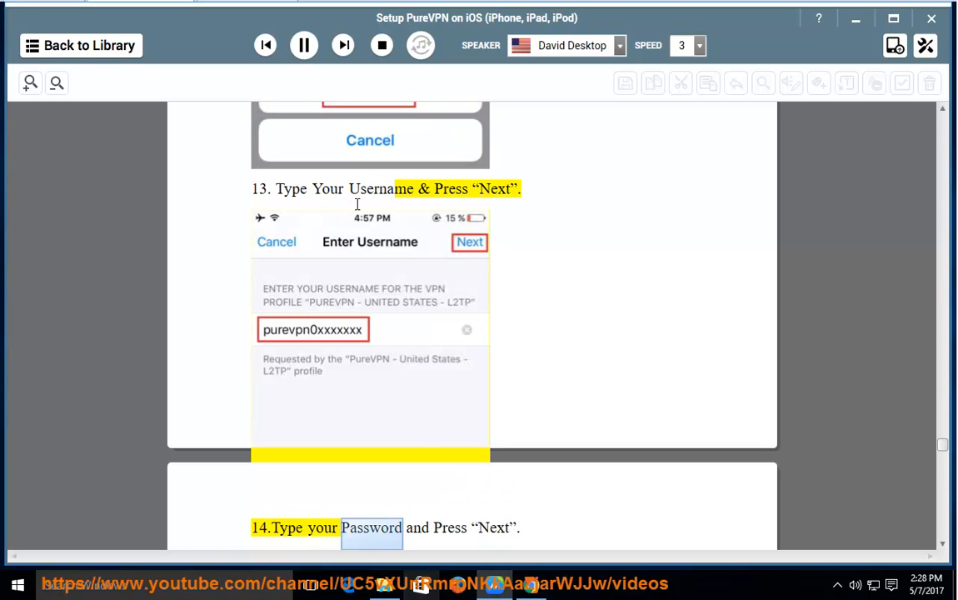
scroll(down, 3)
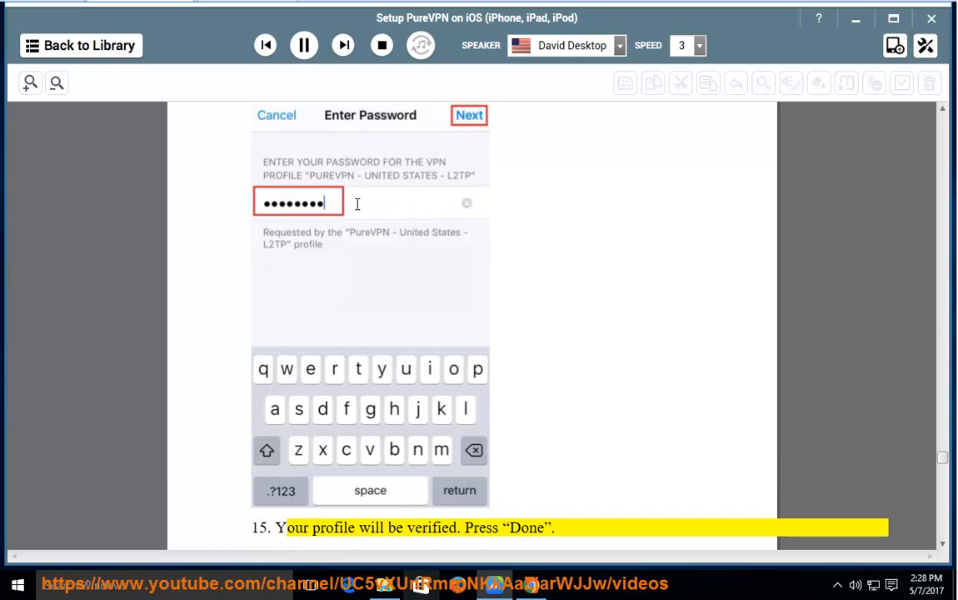
scroll(down, 3)
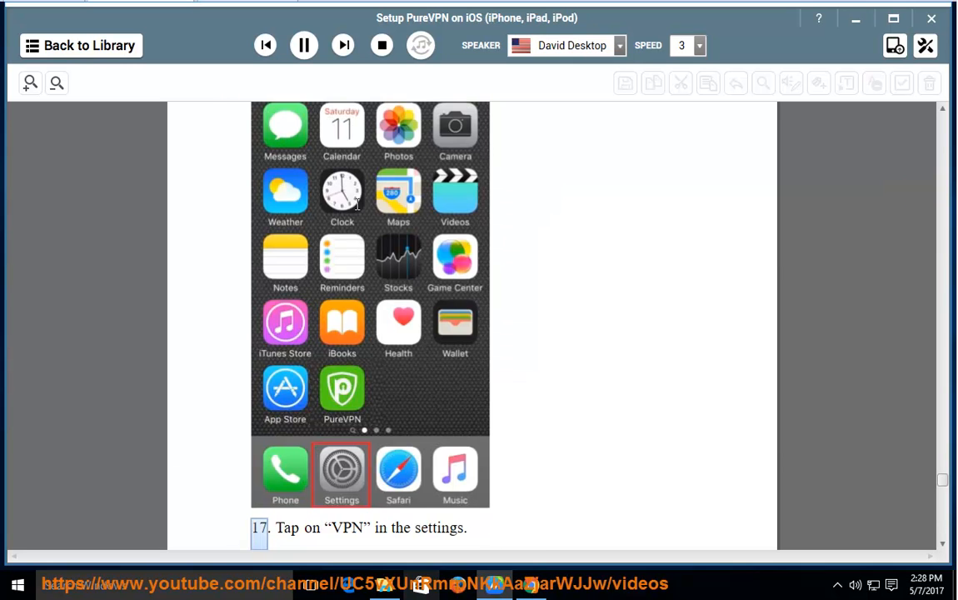
Step: Follow steps 17–19, the connected confirmation and feedback request, into NOTE 1 on DNS leaks
double_click(441, 527)
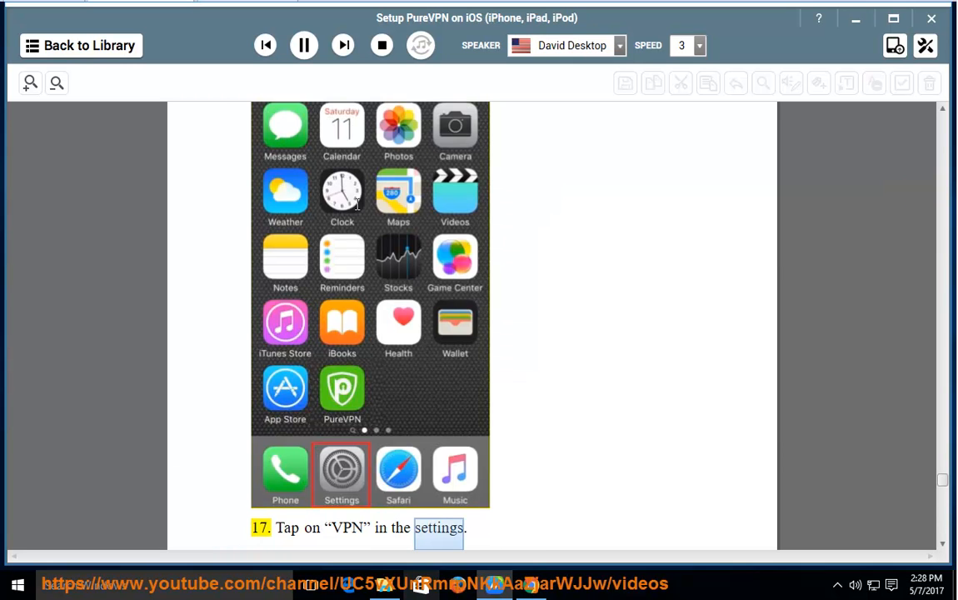
scroll(down, 3)
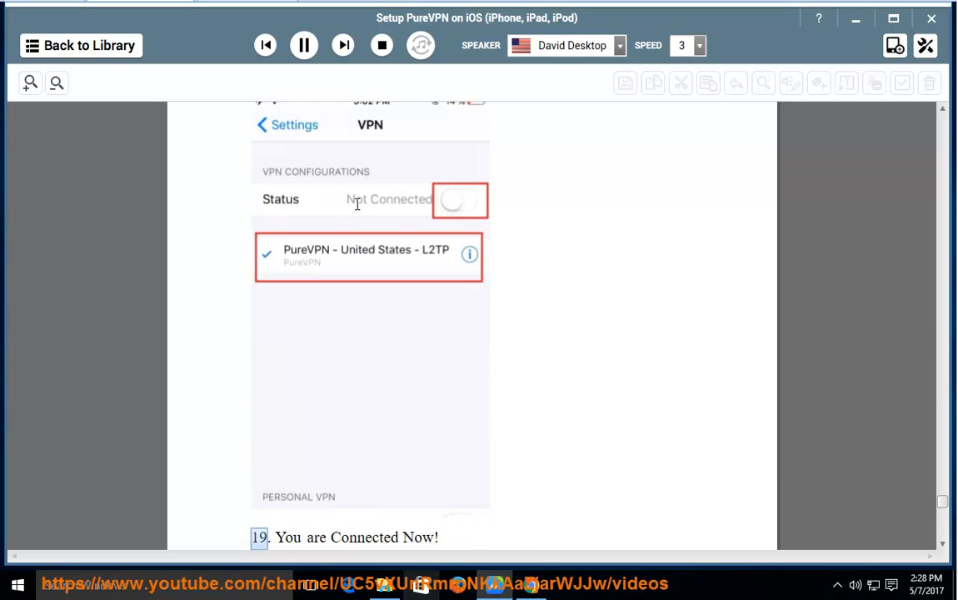
scroll(down, 3)
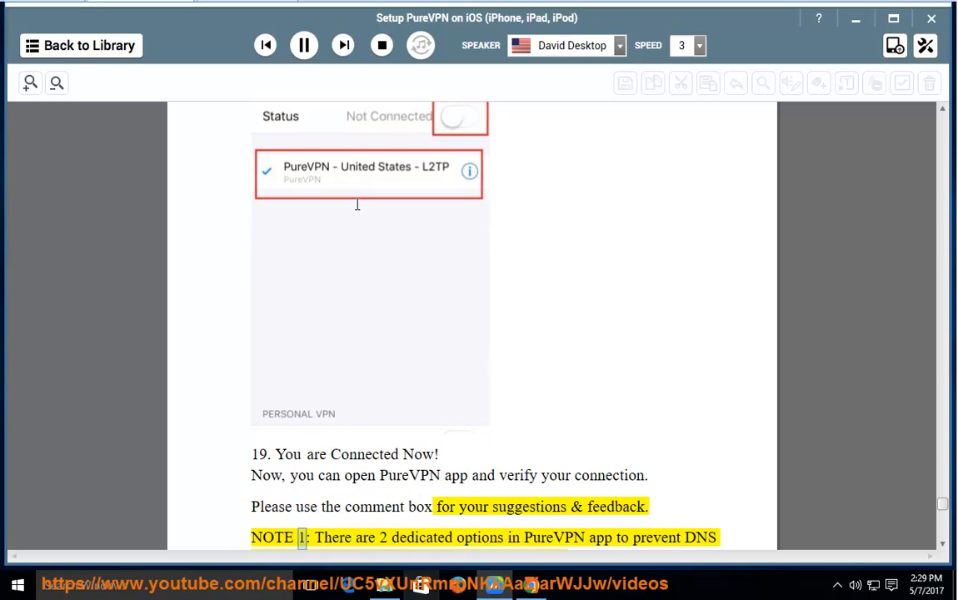
Step: Follow NOTE 1's DNS-leak options and NOTE 2's location check to page 18's end
double_click(558, 538)
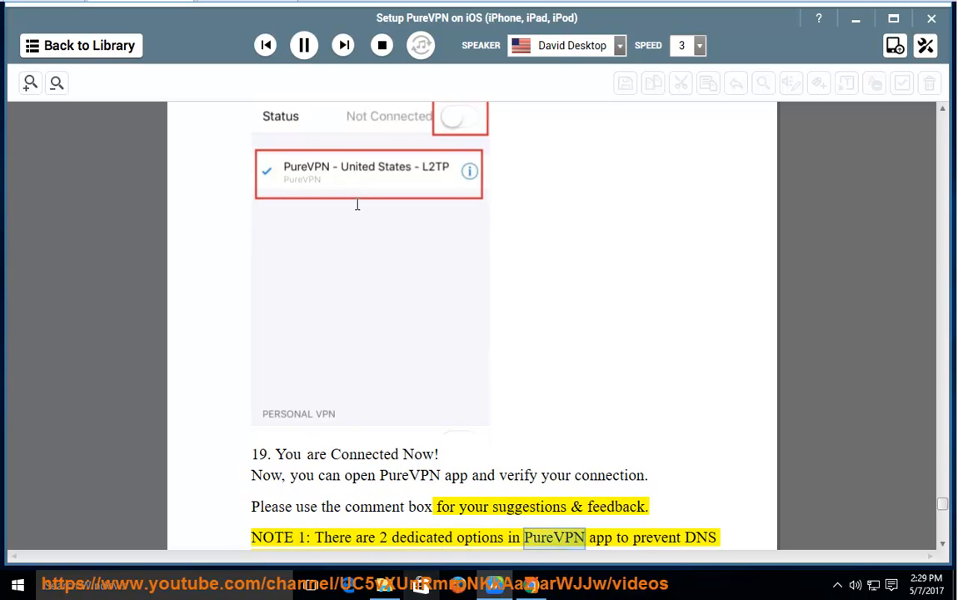
scroll(down, 3)
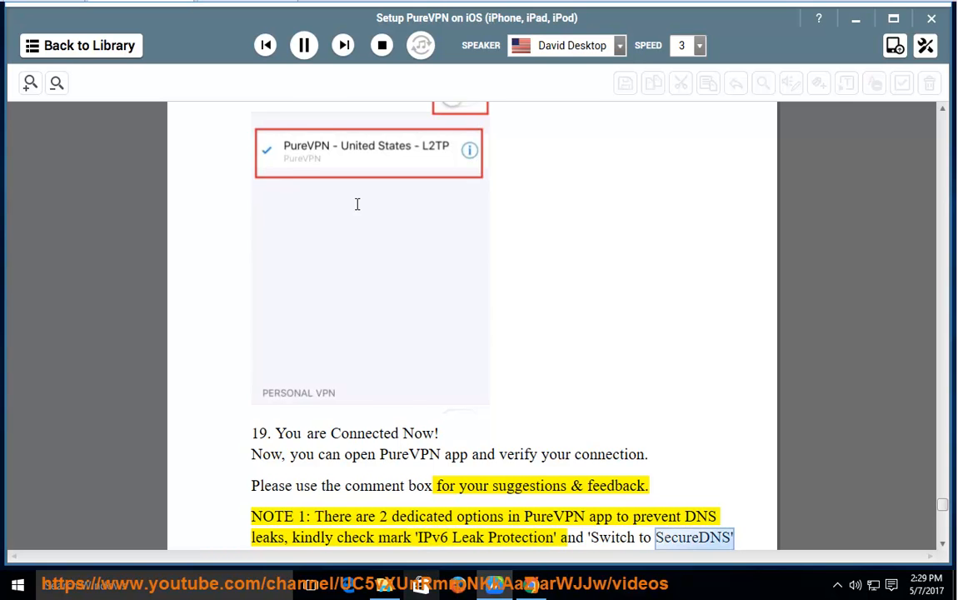
scroll(down, 3)
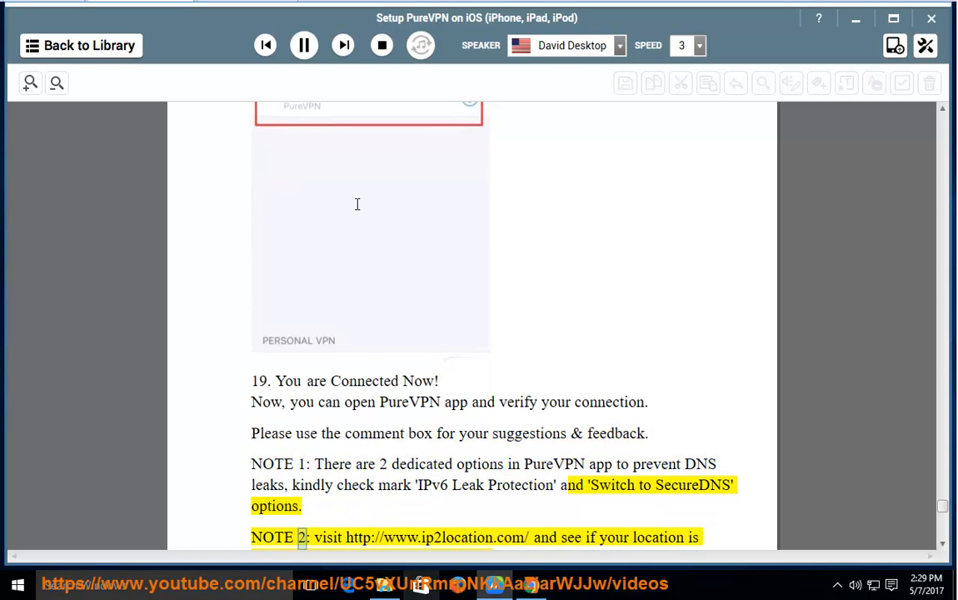
double_click(438, 538)
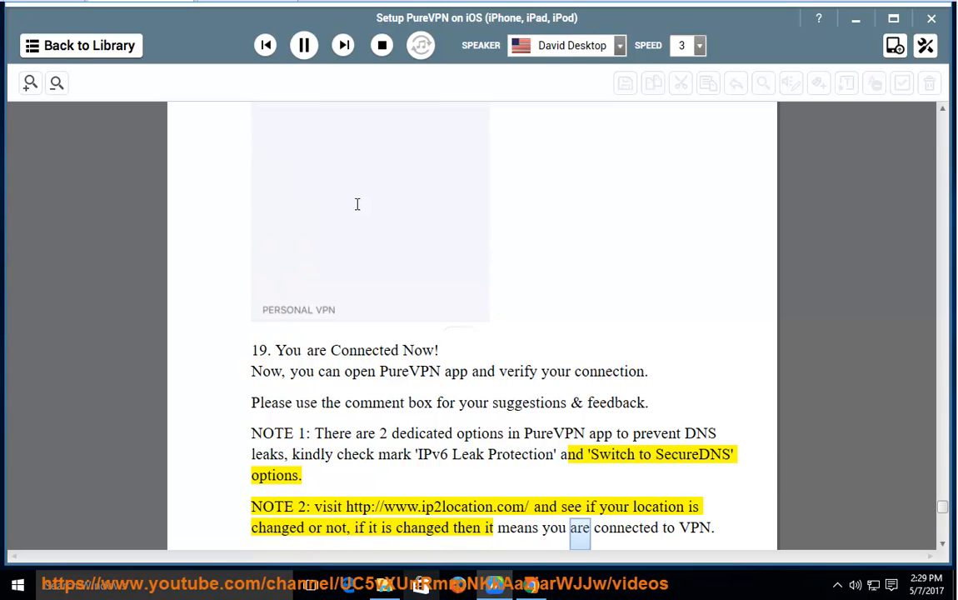
scroll(down, 3)
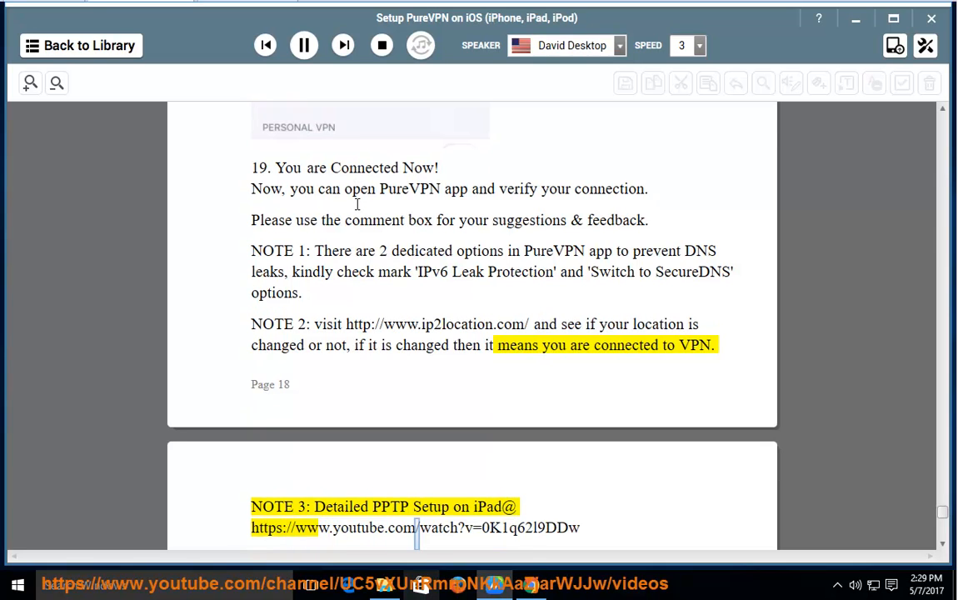
Step: Scroll through NOTES 3–6 with iPad setup video links and the Auto protocol advice
double_click(528, 528)
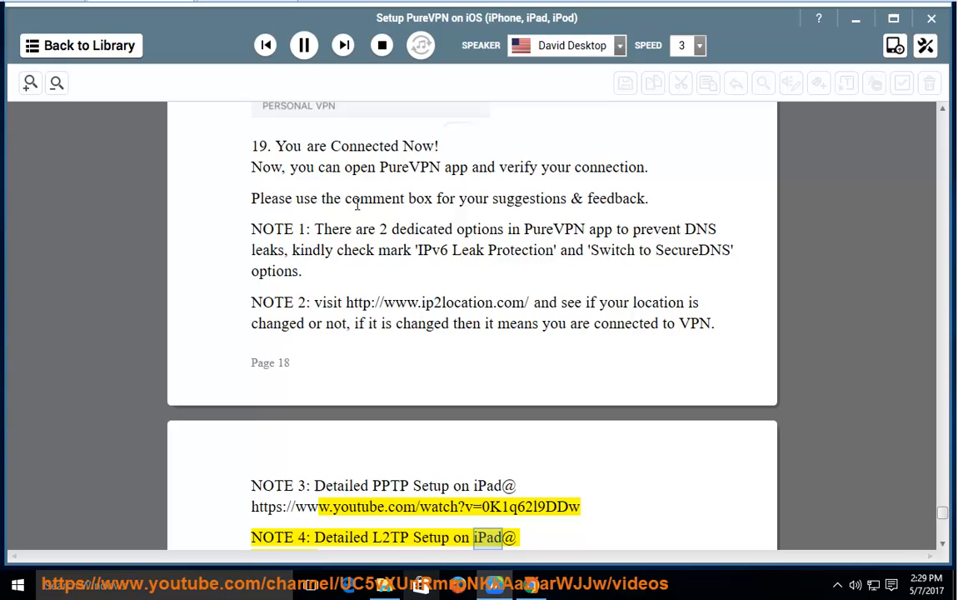
scroll(down, 3)
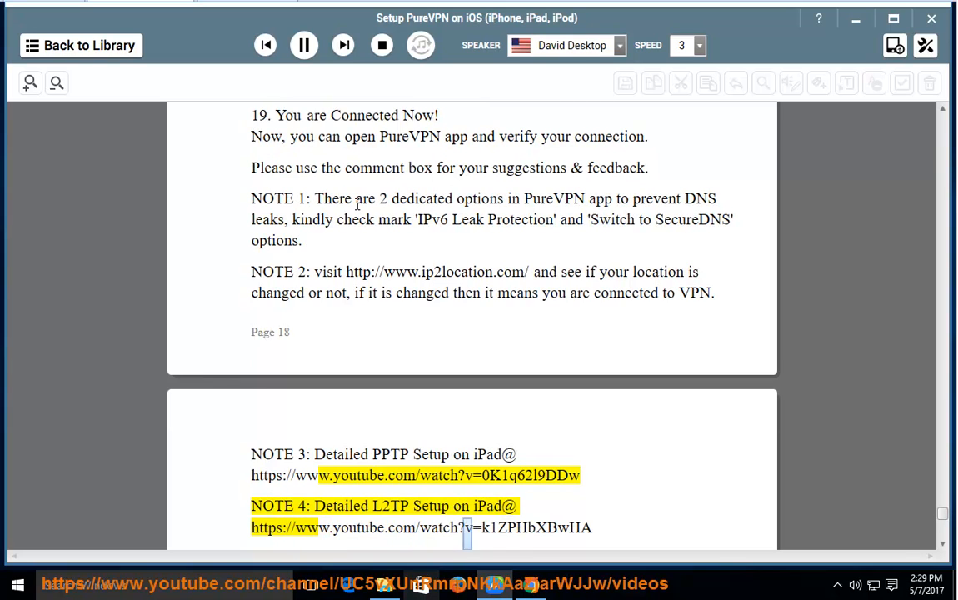
scroll(down, 3)
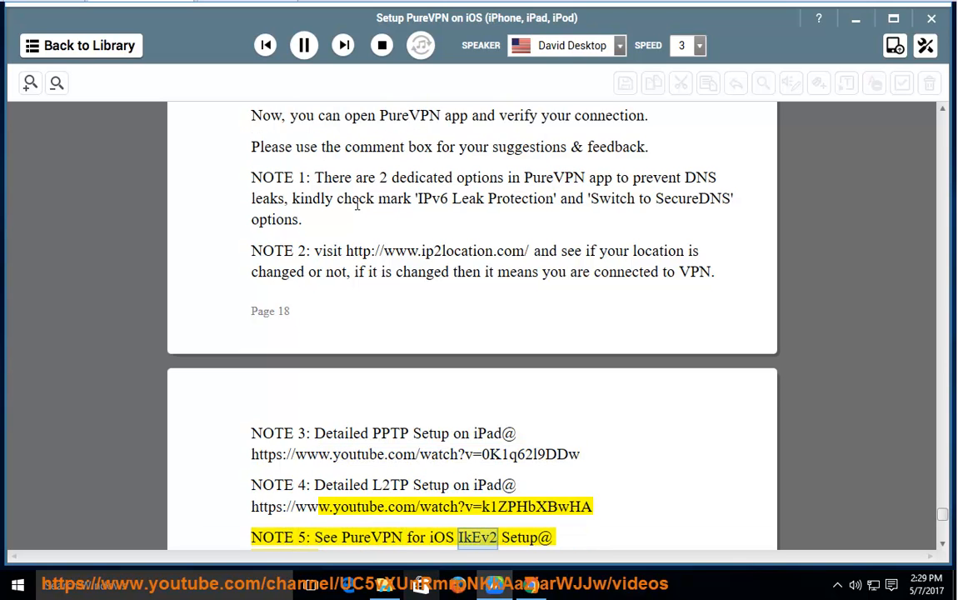
scroll(down, 3)
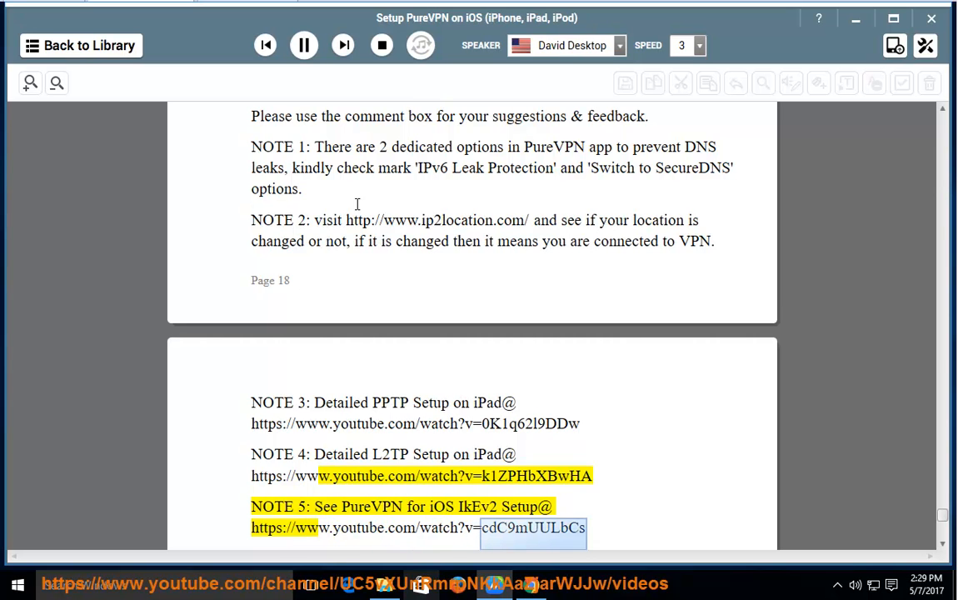
scroll(down, 3)
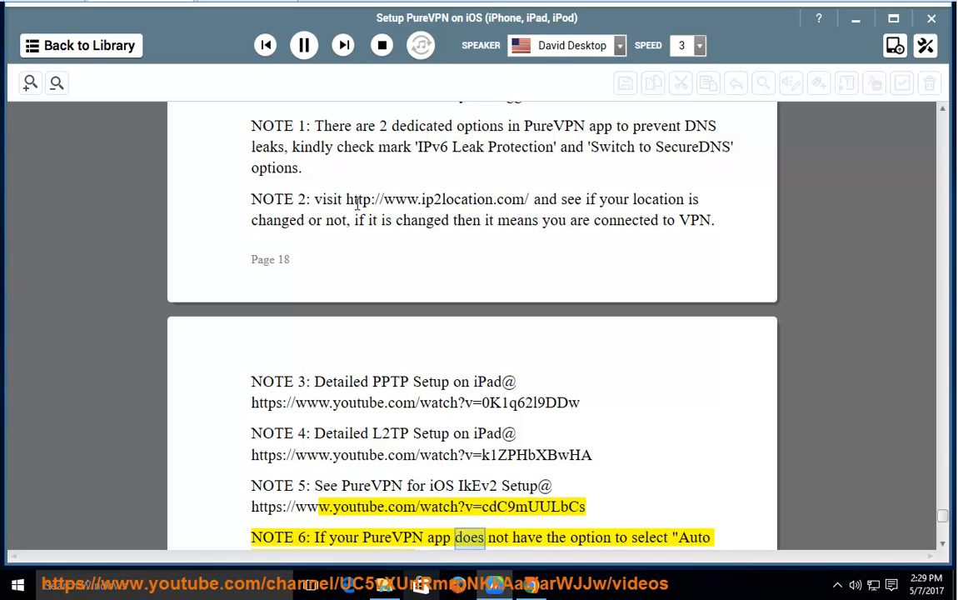
scroll(down, 3)
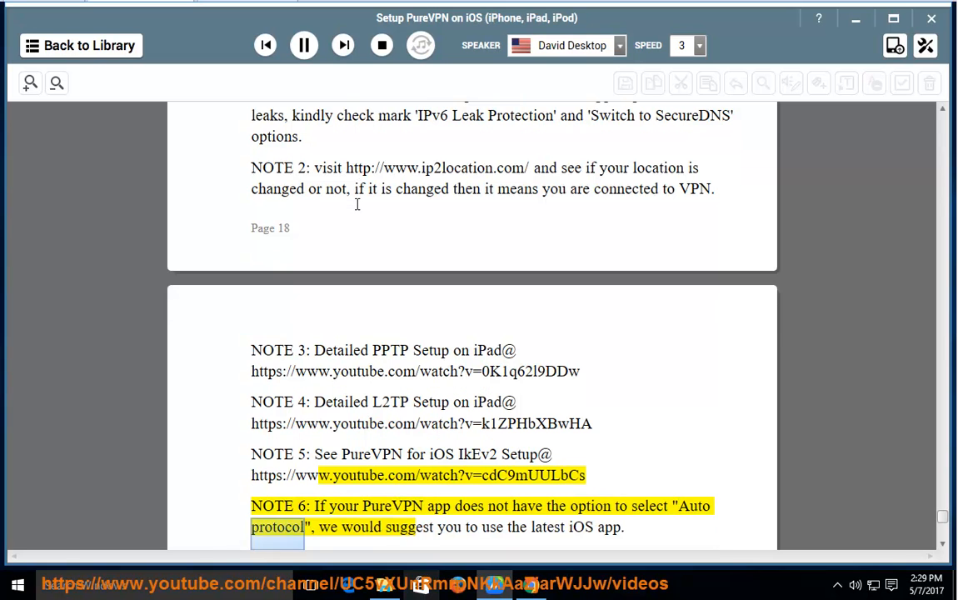